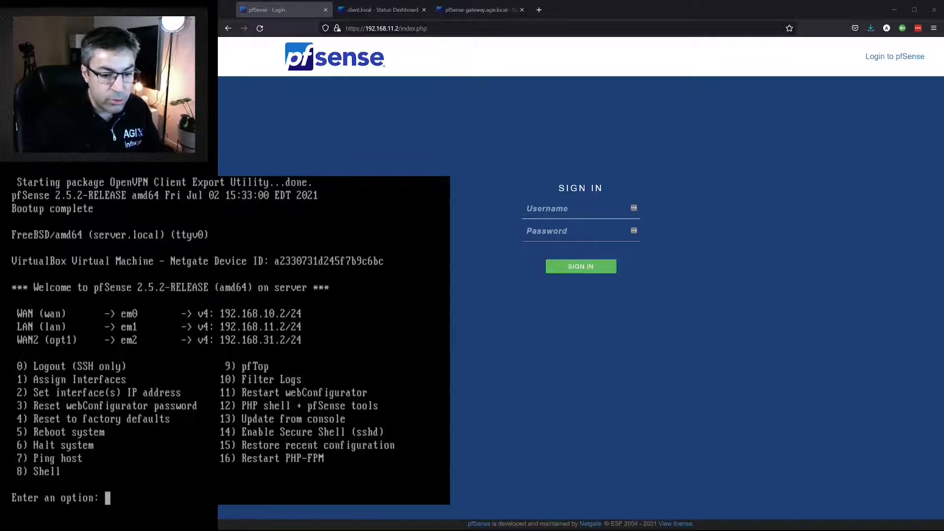
Enter the shell via option 8 and ping 8.8 to test connectivity.
text(8)
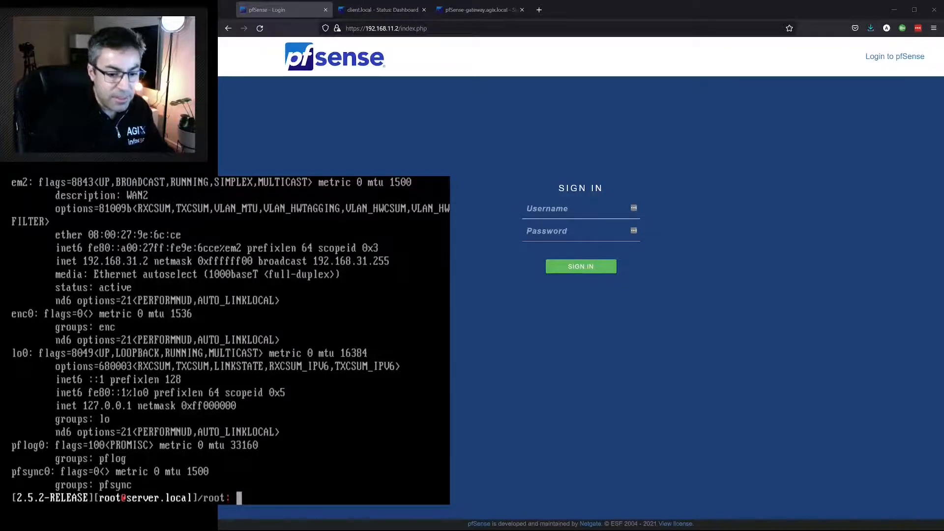
text(ping 8.8)
text(exit)
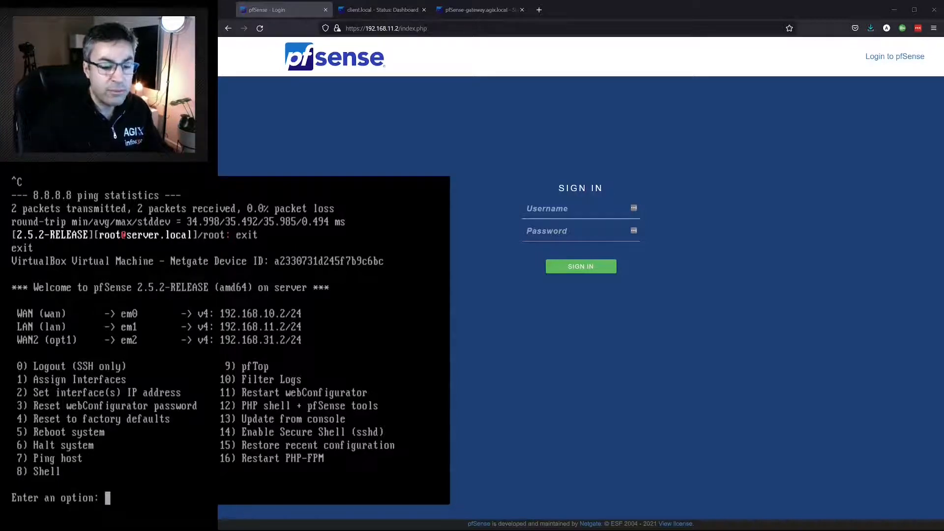
Disable the packet filter with pfctl -d, then re-enable it with pfctl -e.
text(8)
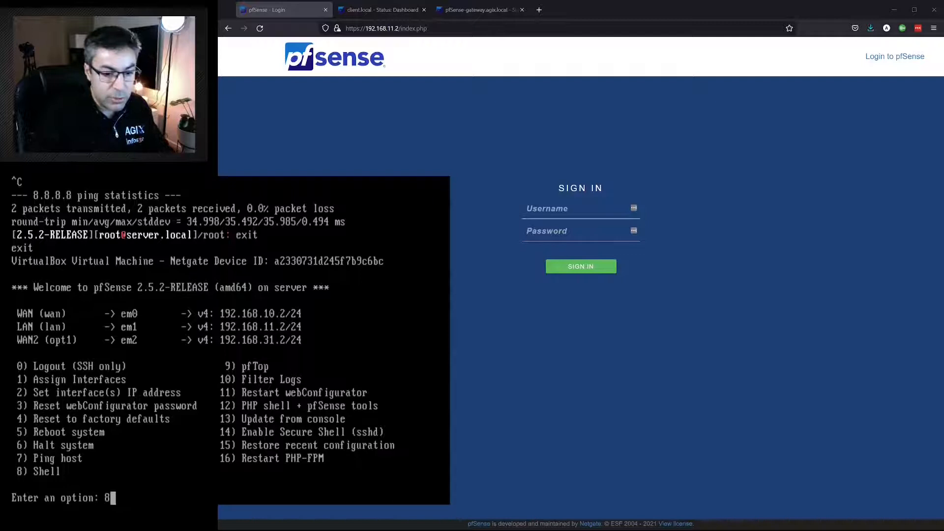
text(pfctl -d)
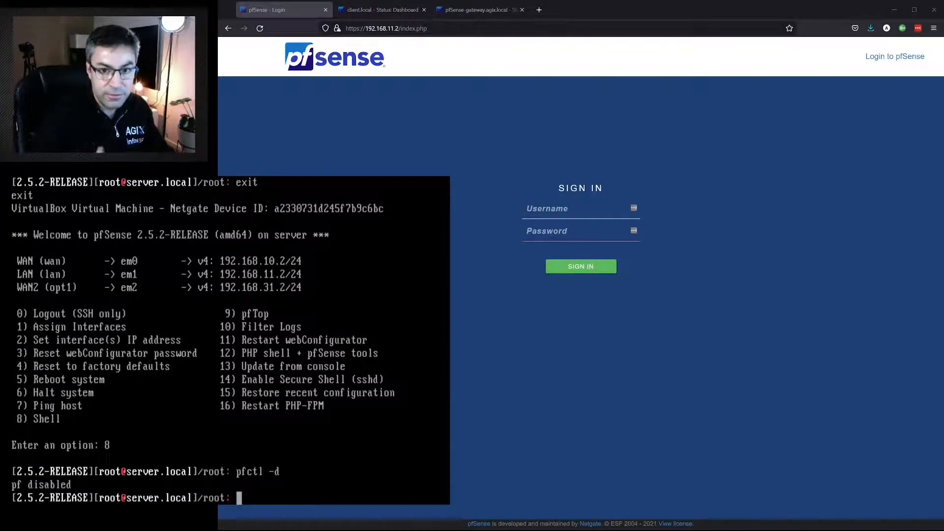
text(pfctl -d)
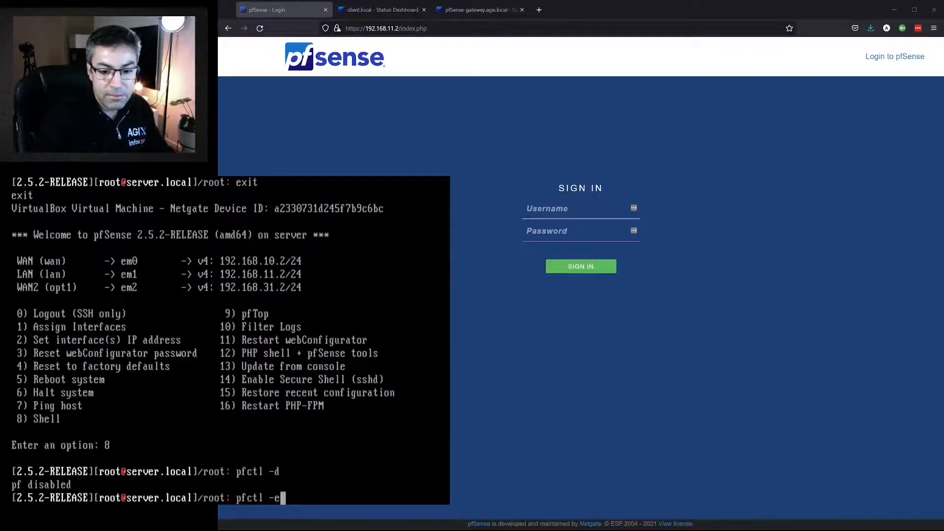
key(Return)
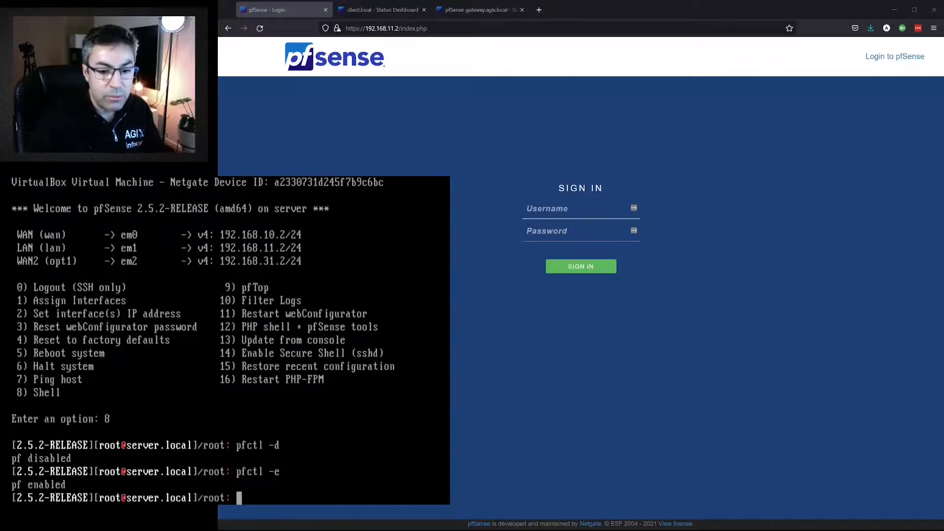
Exit the shell, choose option 15 Restore recent configuration, and enter 2 to restore a backup.
text(15)
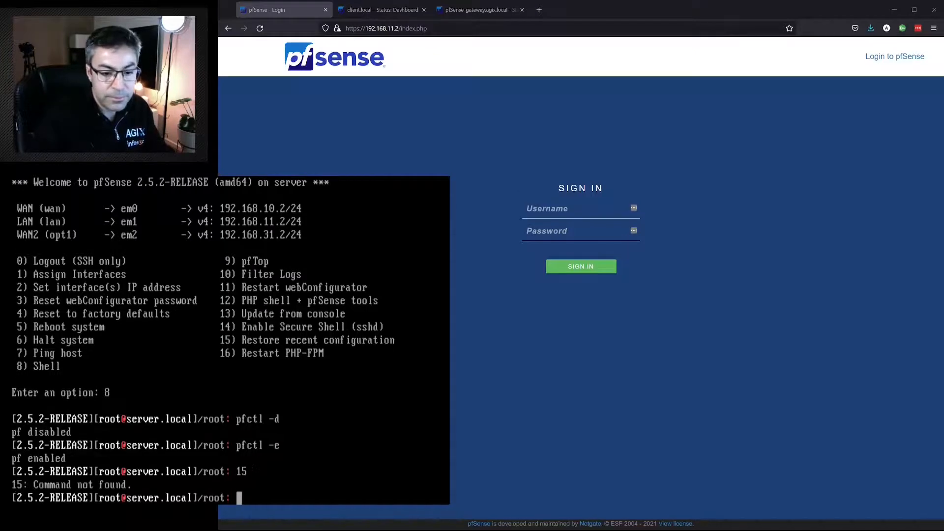
text(exit)
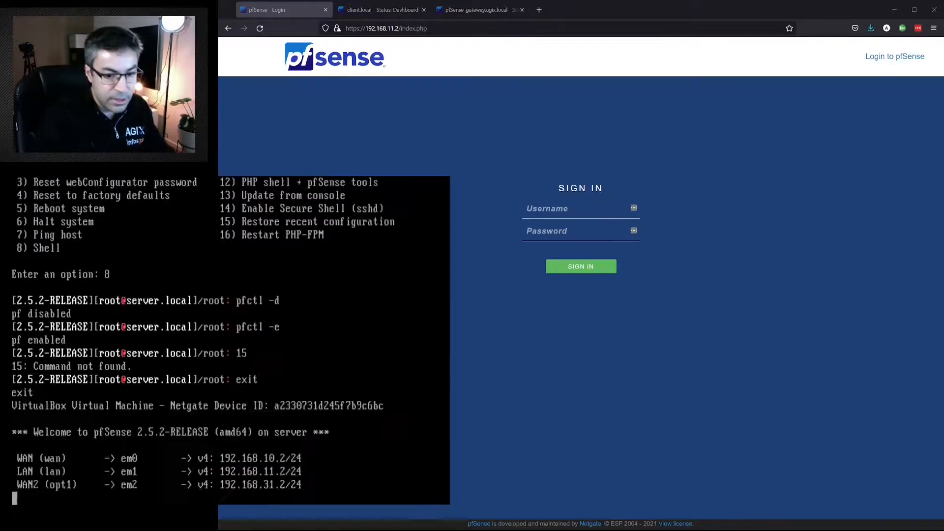
text(15)
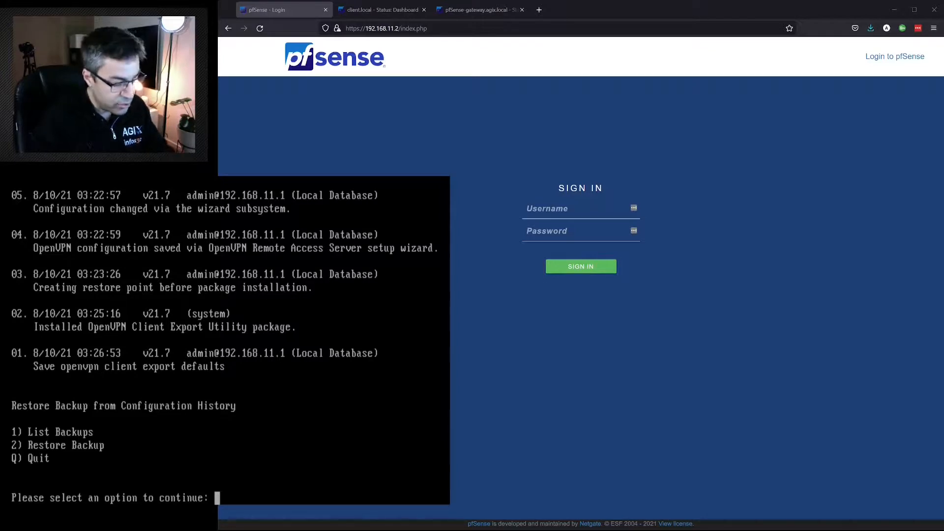
text(2)
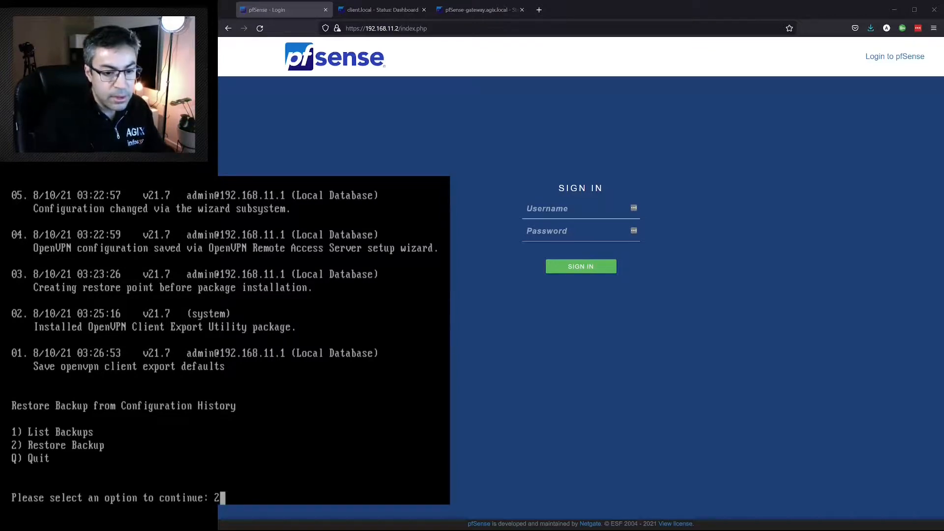